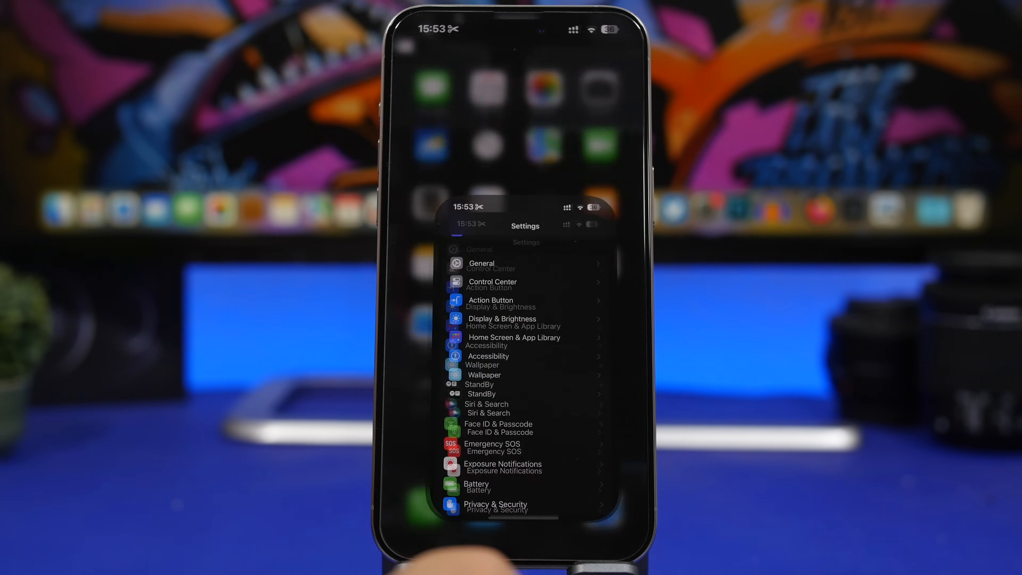
Open the Default Mail App choice from the Mail preferences, showing Outlook and Mail
scroll(down, 3)
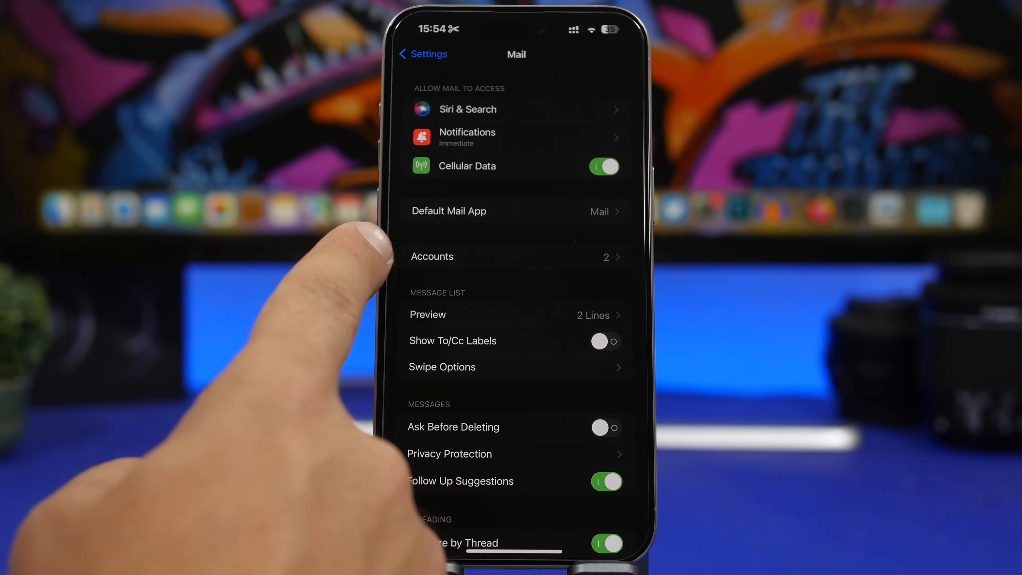
click(514, 210)
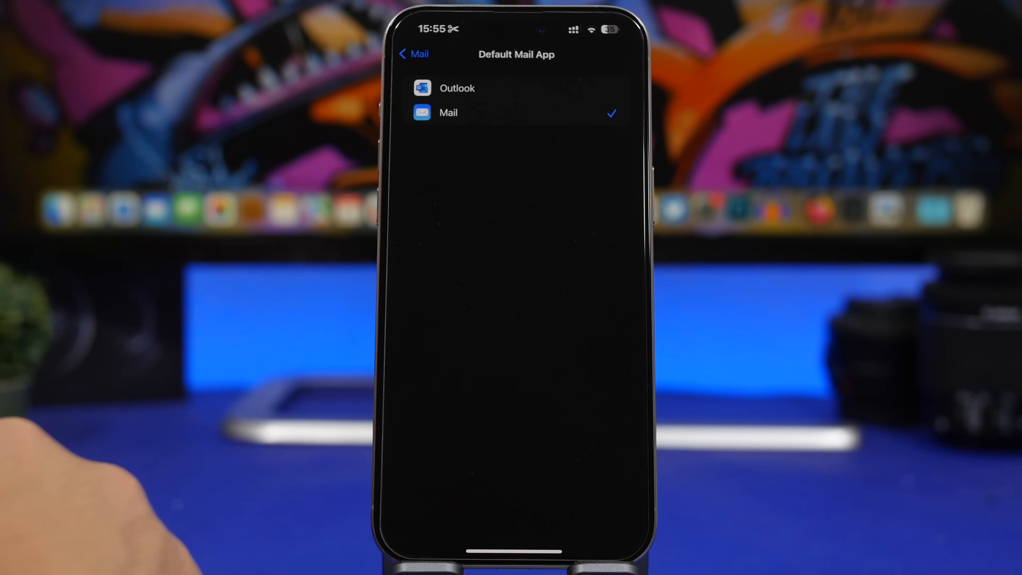
Return to the main list and open Sounds & Haptics with silent mode and ringtone volume
click(413, 53)
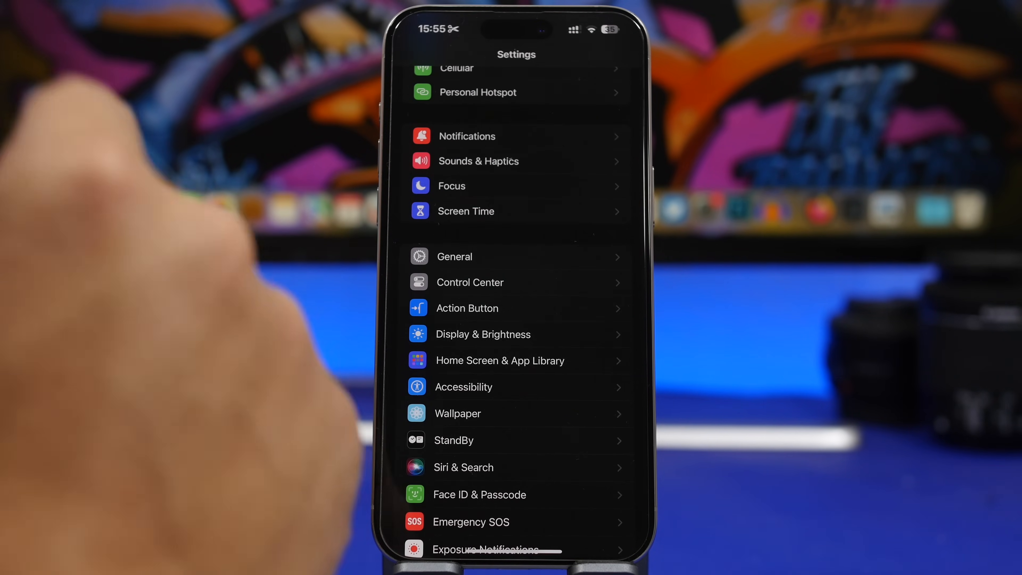
click(478, 160)
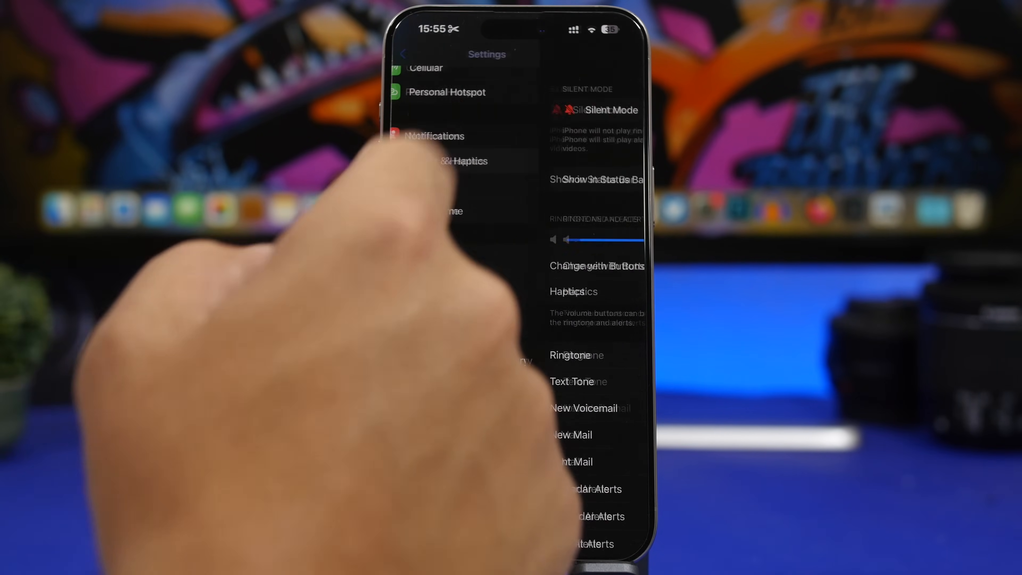
click(462, 161)
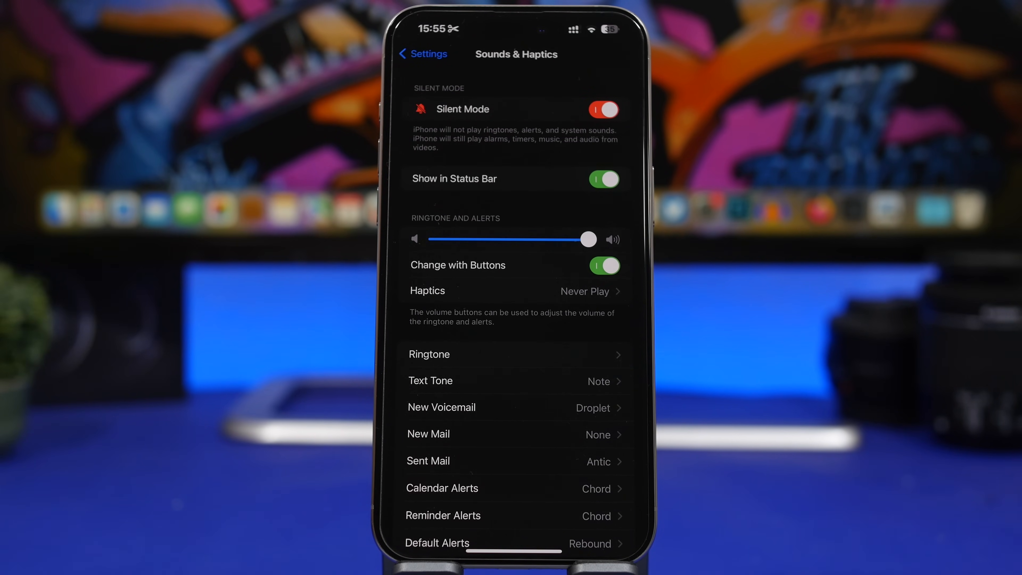
Reopen Sounds & Haptics and reach the haptic pattern choices for default alerts
click(422, 53)
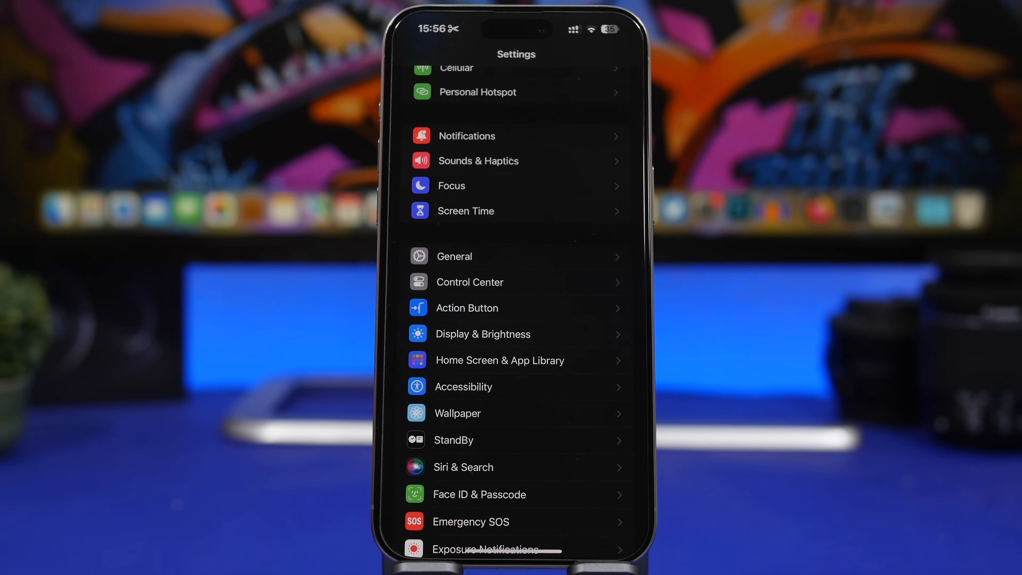
click(478, 161)
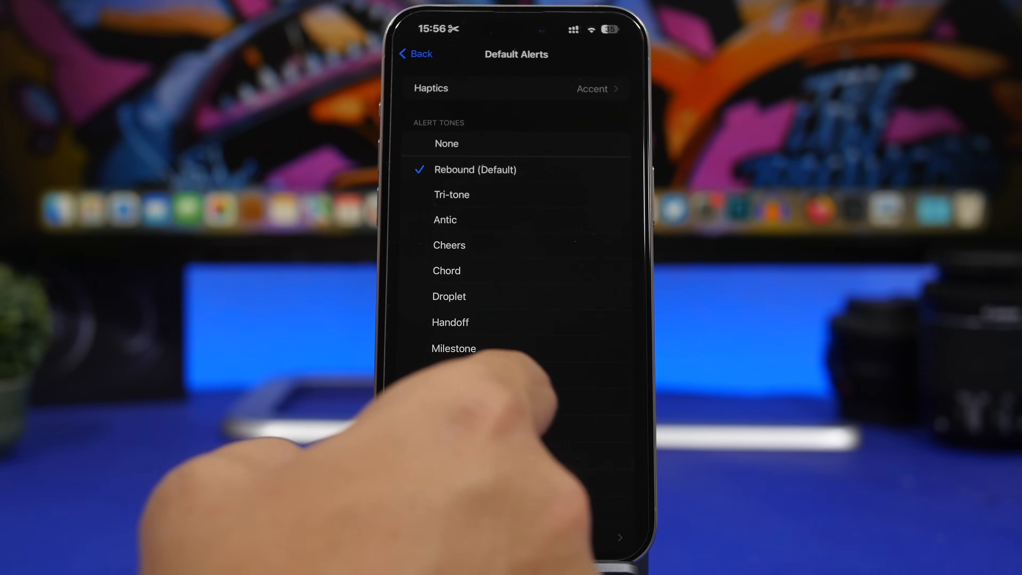
scroll(down, 3)
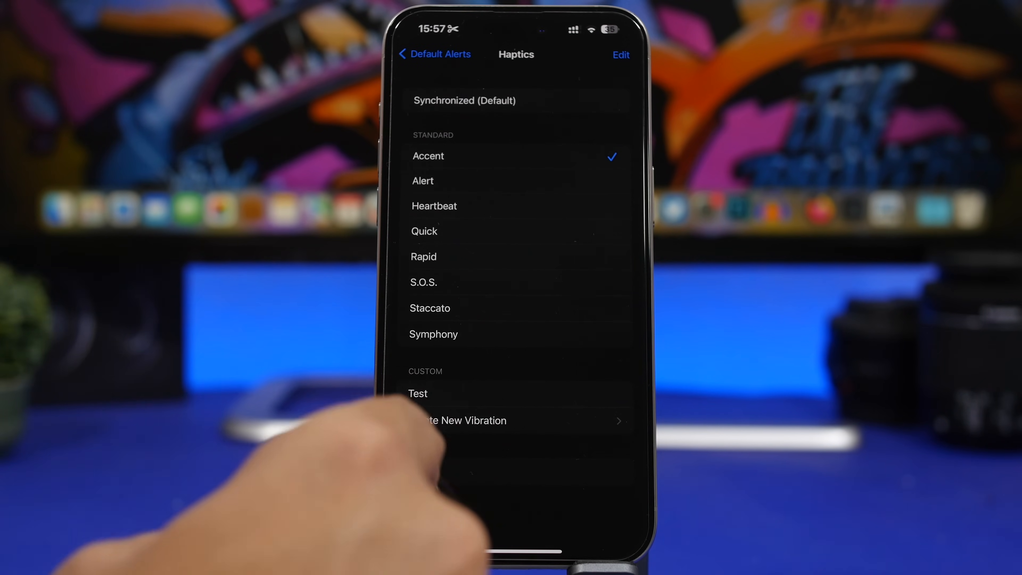
Try Create New Vibration, record a tap, then cancel back to the haptics list
click(463, 420)
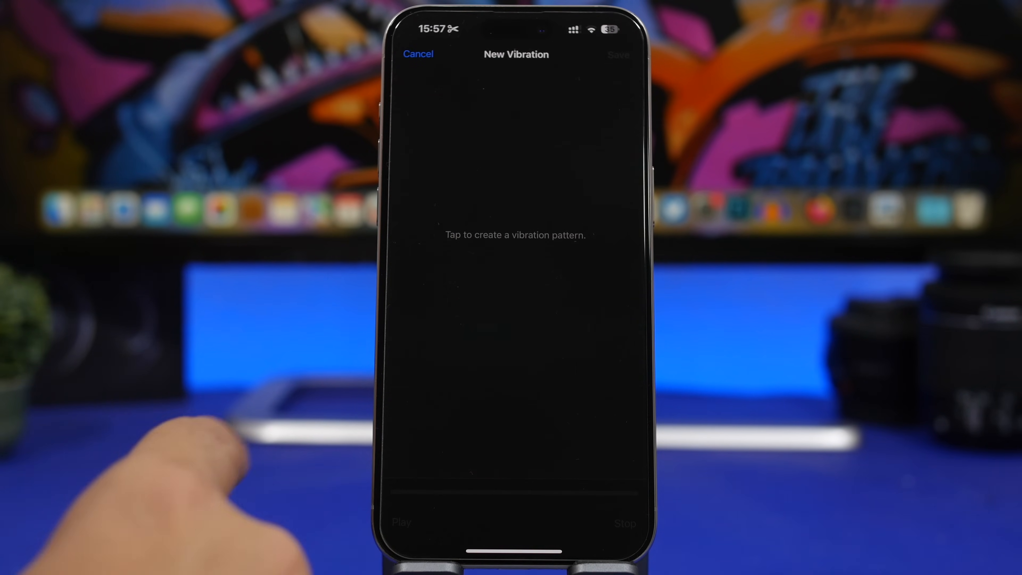
click(514, 391)
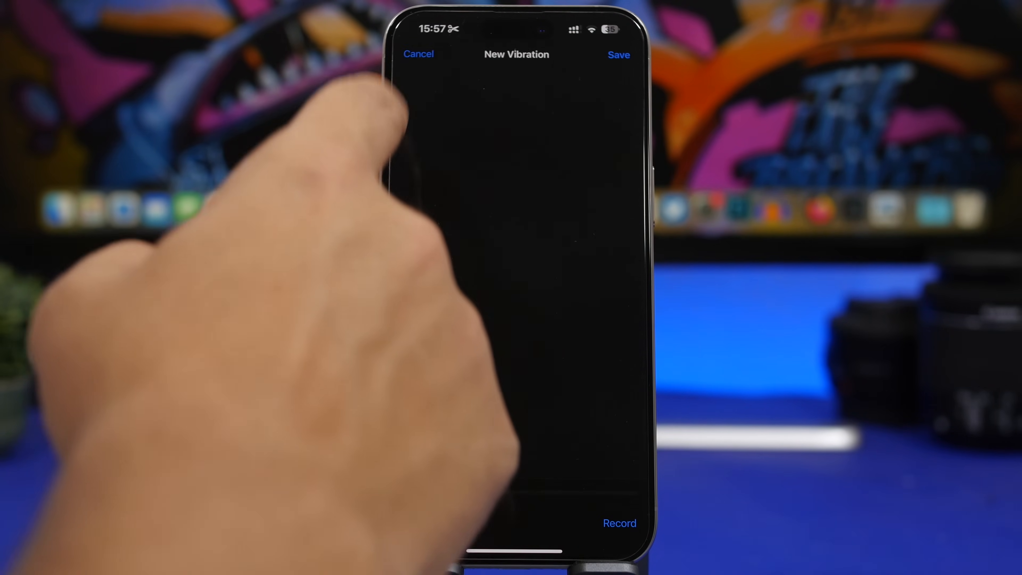
click(418, 55)
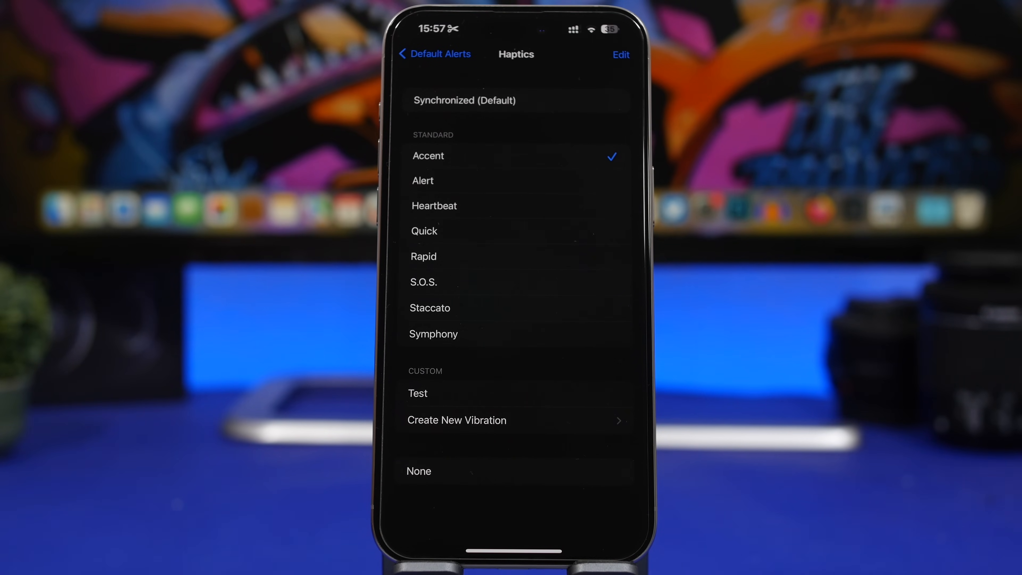
Leave the haptics choices and open Safari's preferences from the apps section
click(433, 54)
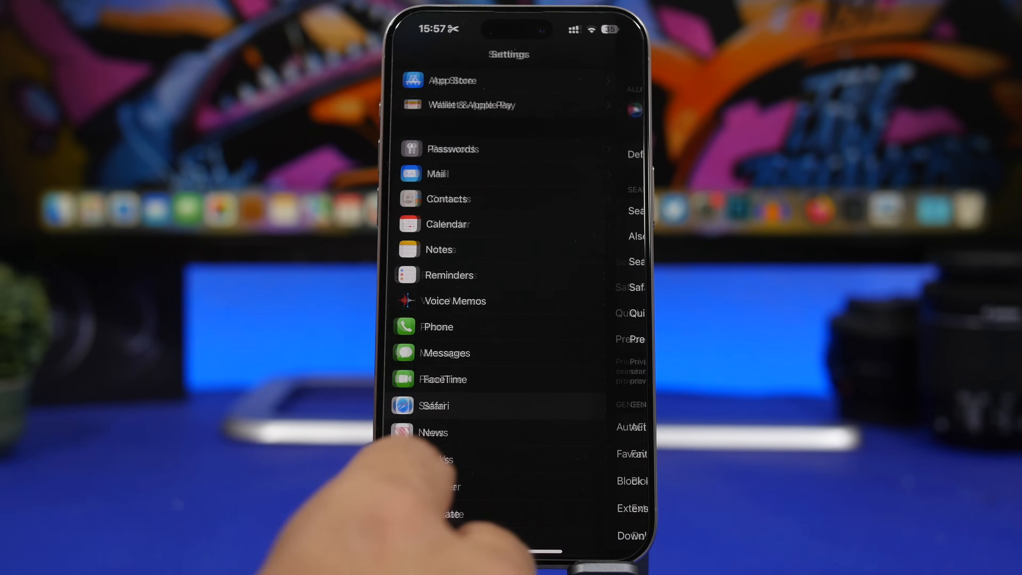
click(435, 405)
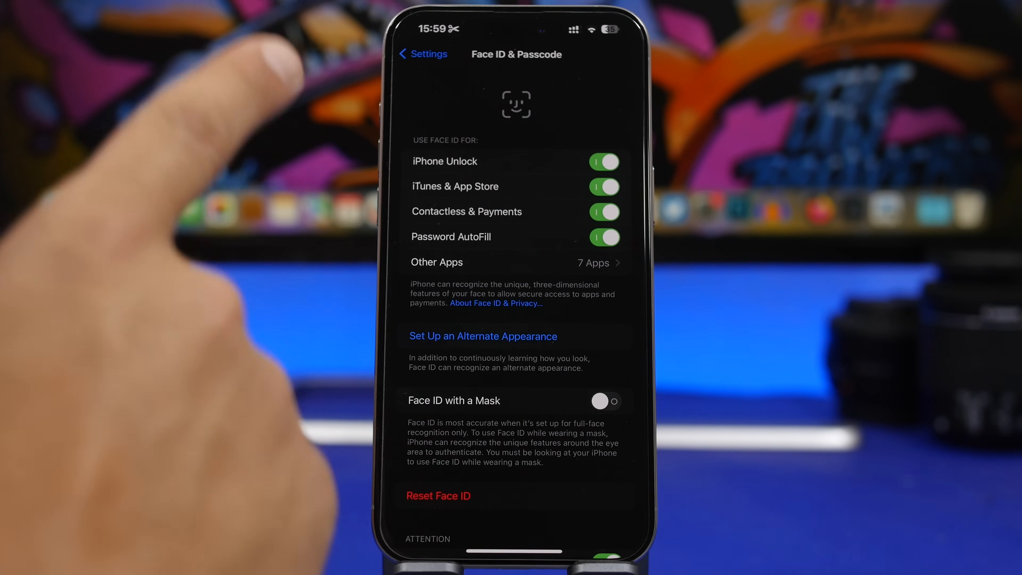
scroll(down, 3)
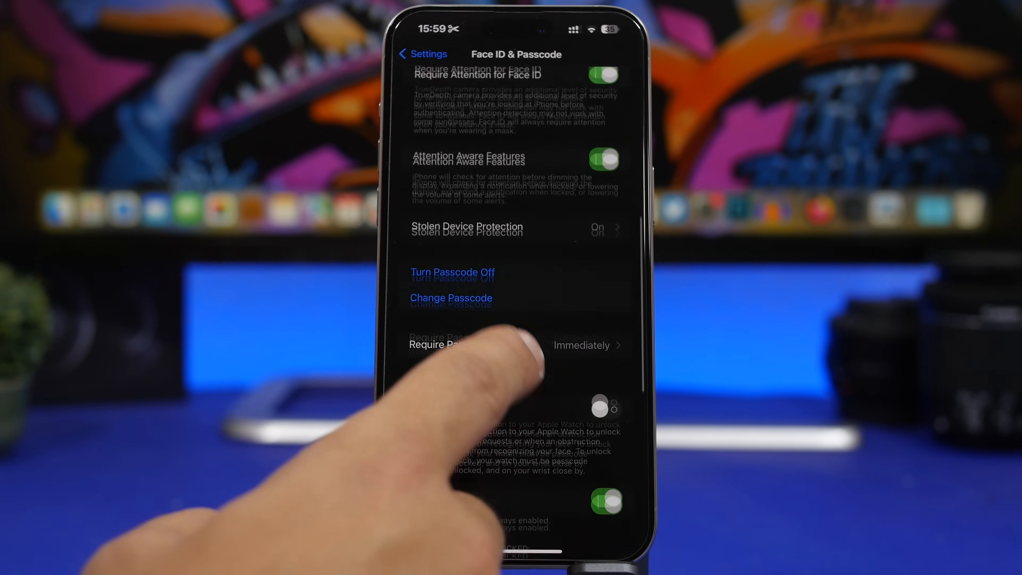
scroll(down, 3)
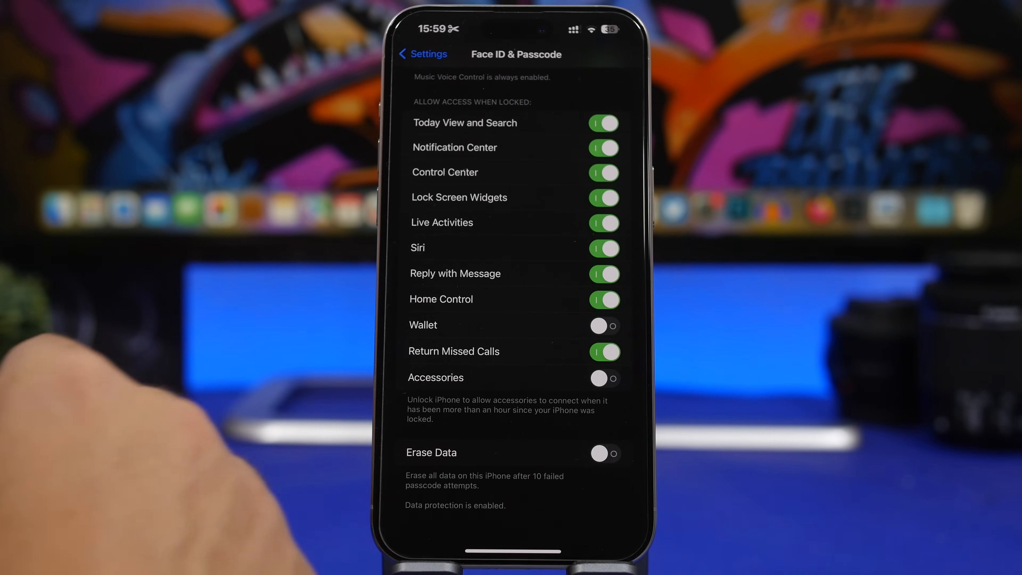
Open Apple Advertising under Privacy & Security, confirm Personalized Ads is off, and go back
click(422, 53)
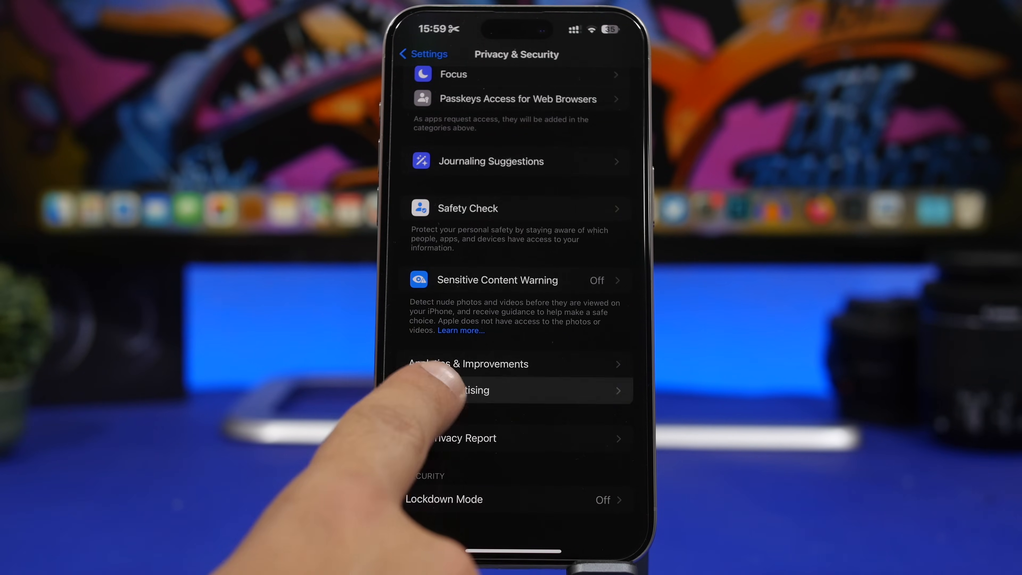
click(515, 390)
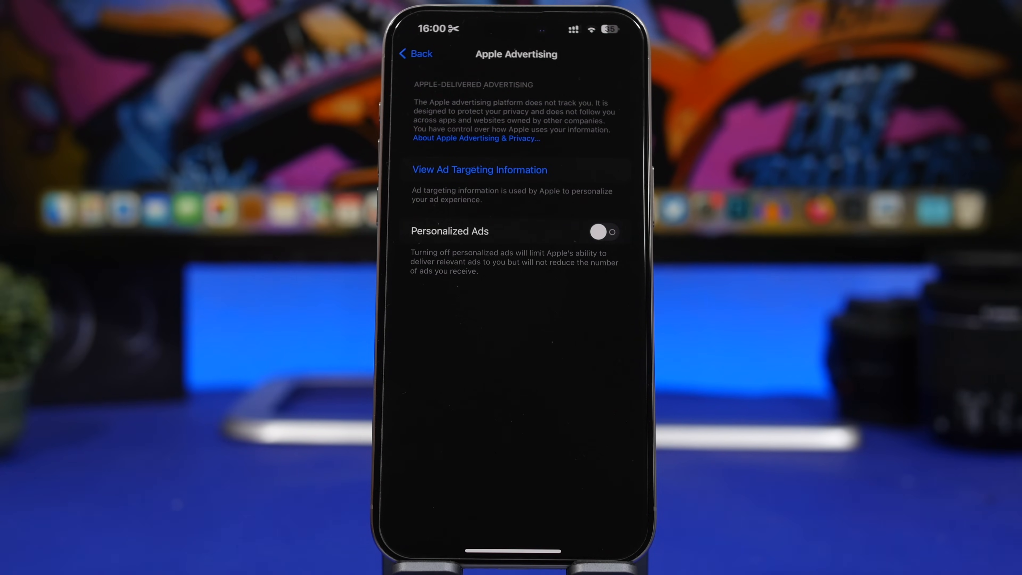
click(414, 53)
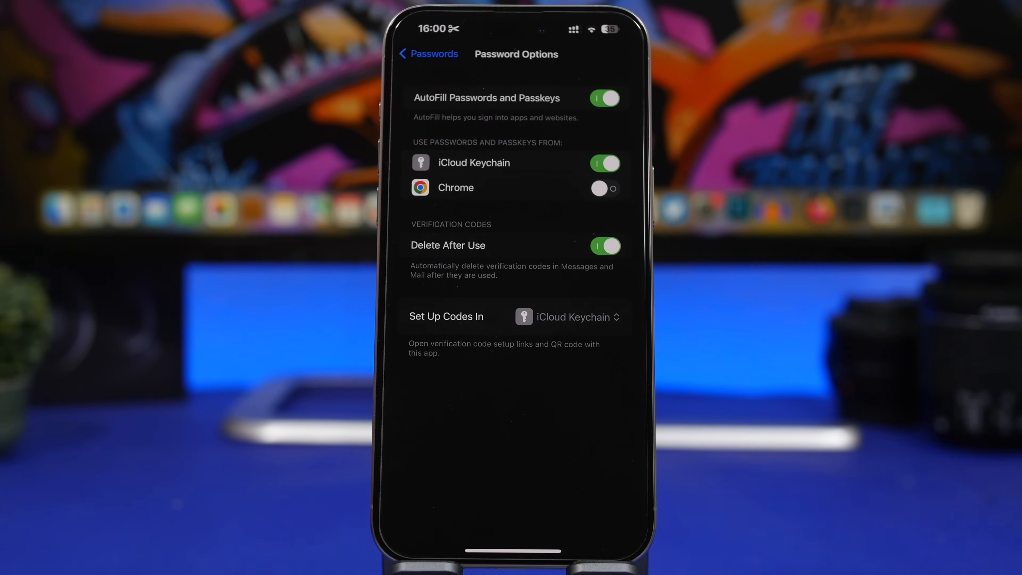
mouse_move(261, 228)
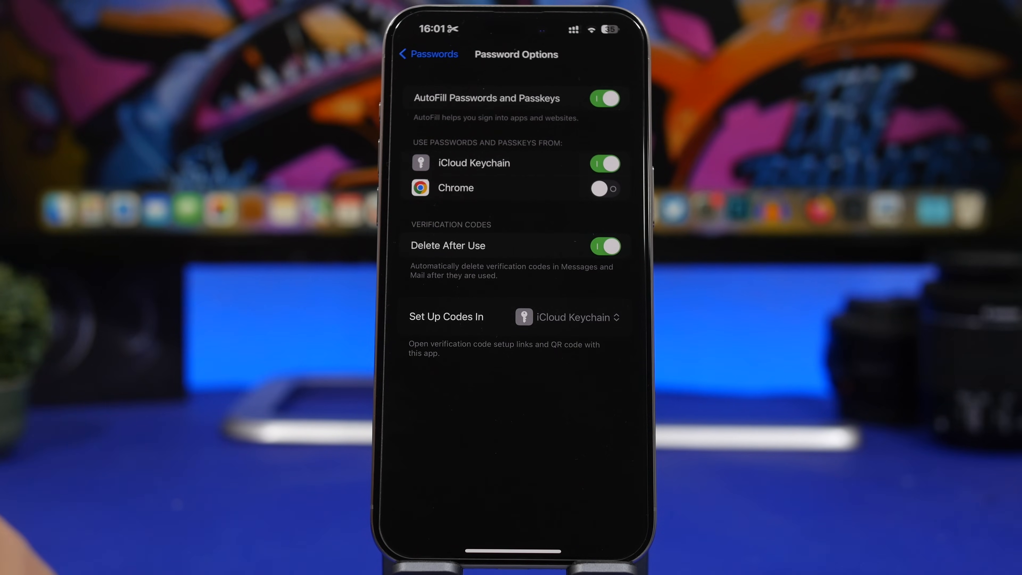
Open General > Language & Region to confirm Live Text is on, then return to Settings
click(427, 54)
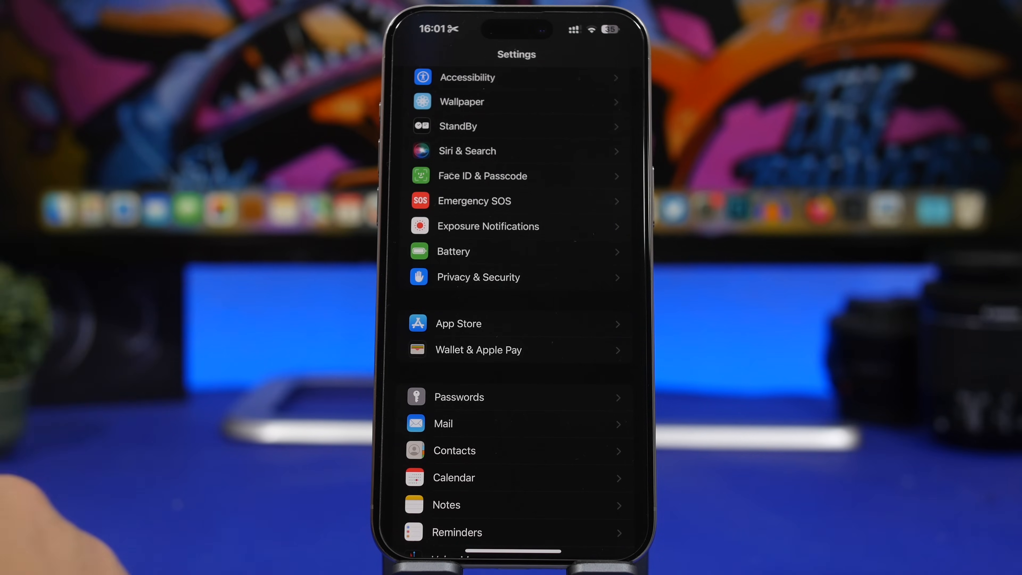
scroll(down, 3)
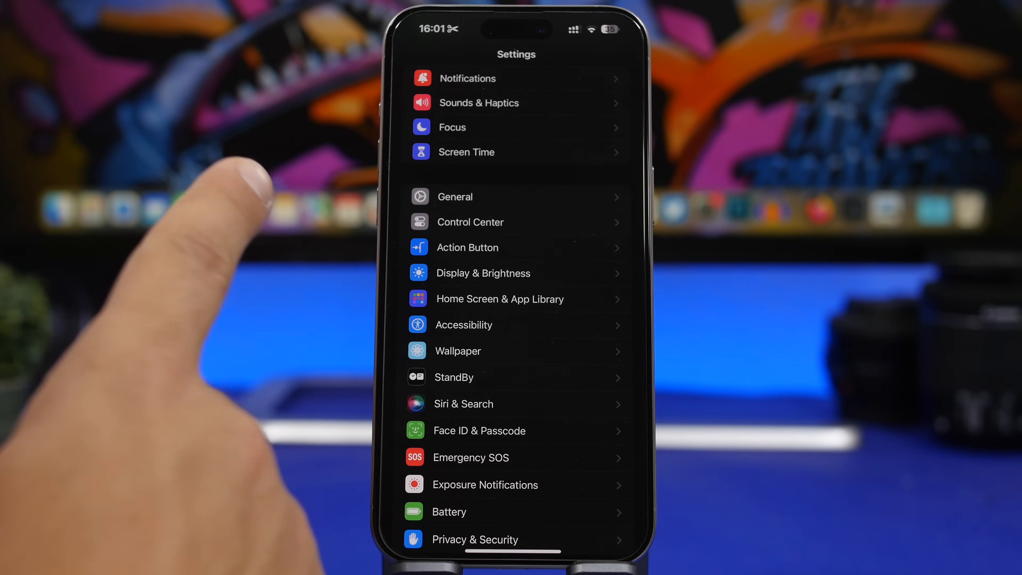
click(454, 197)
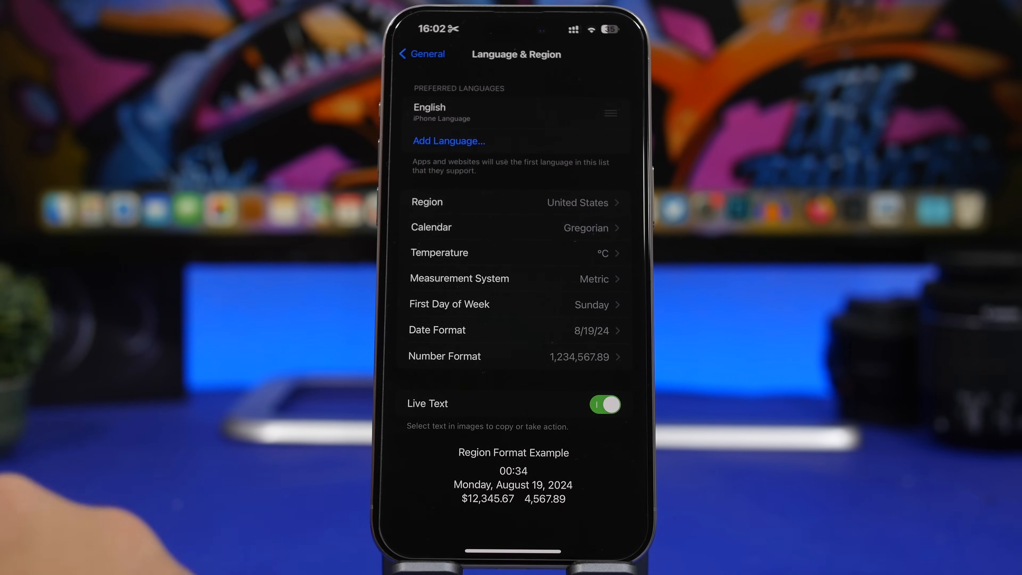
click(421, 53)
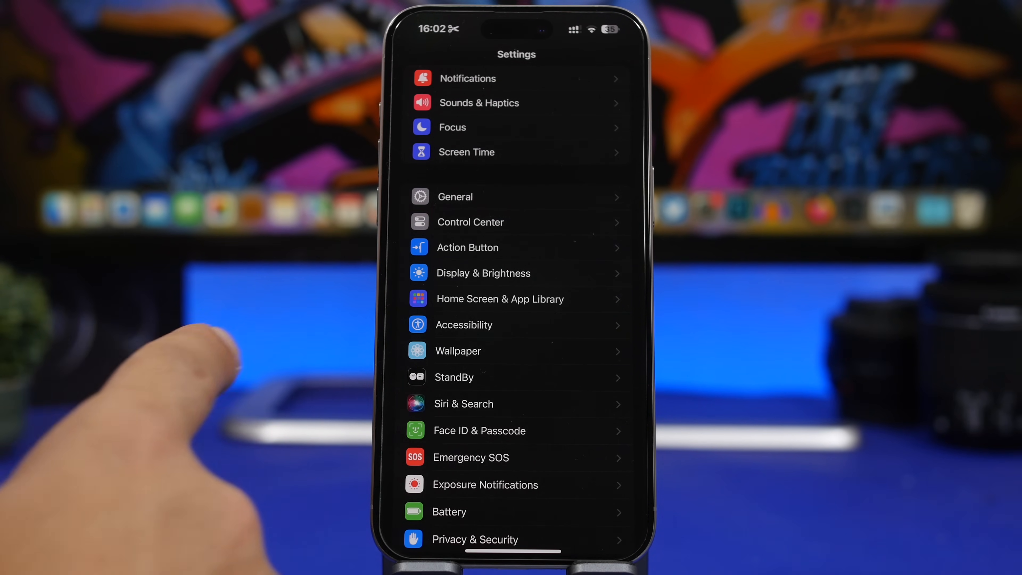
Check Shake to Undo under Accessibility > Touch, then open Face ID & Attention
click(463, 324)
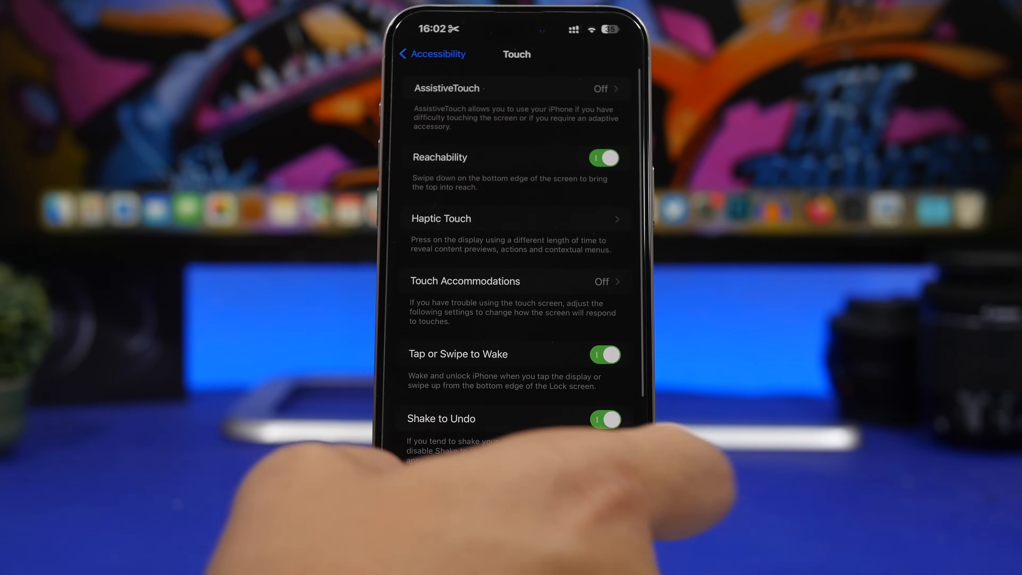
scroll(down, 3)
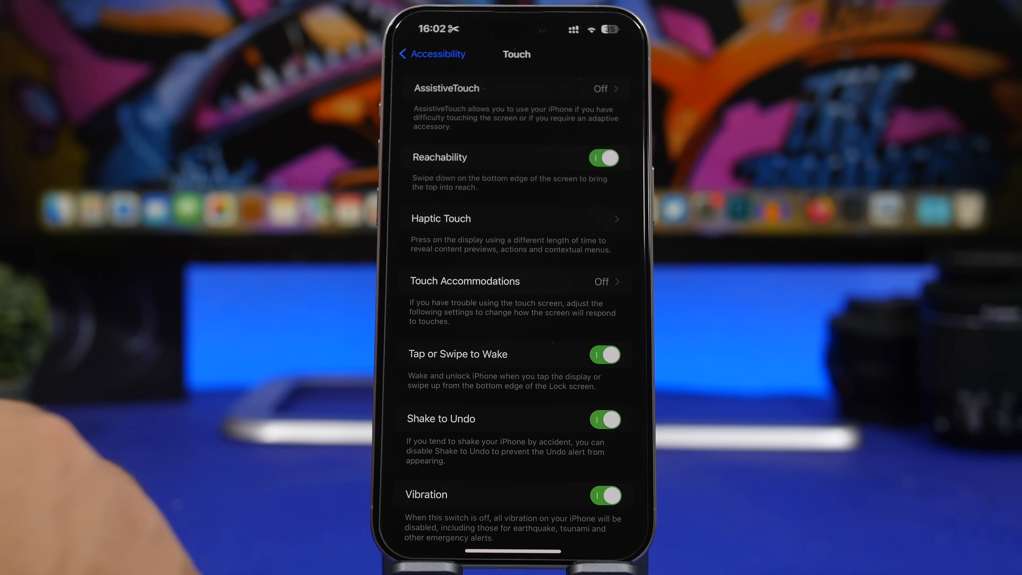
click(427, 54)
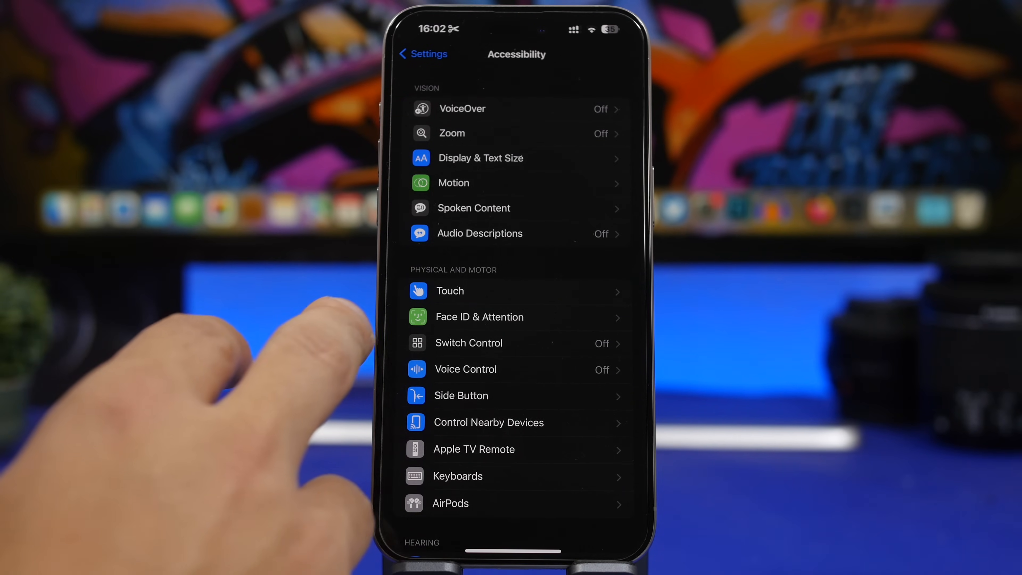
click(479, 316)
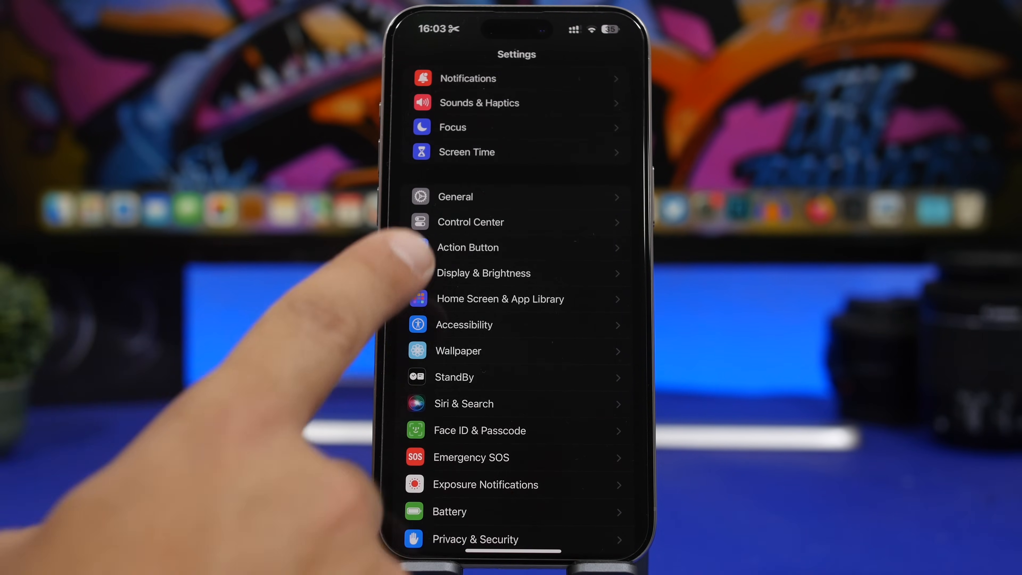
Open Chrome under Location Services, showing While Using the App with Precise Location on
click(454, 196)
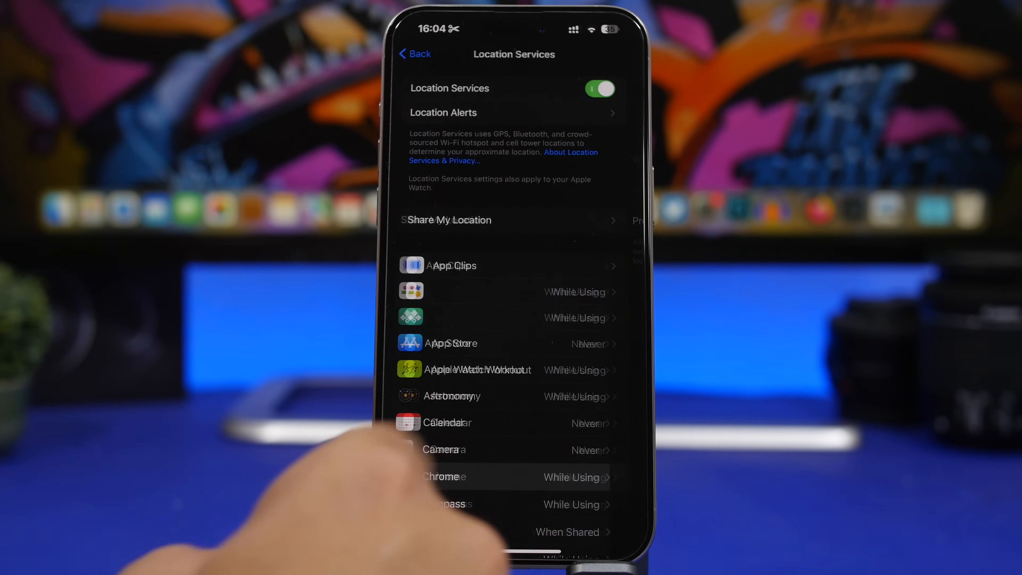
click(443, 477)
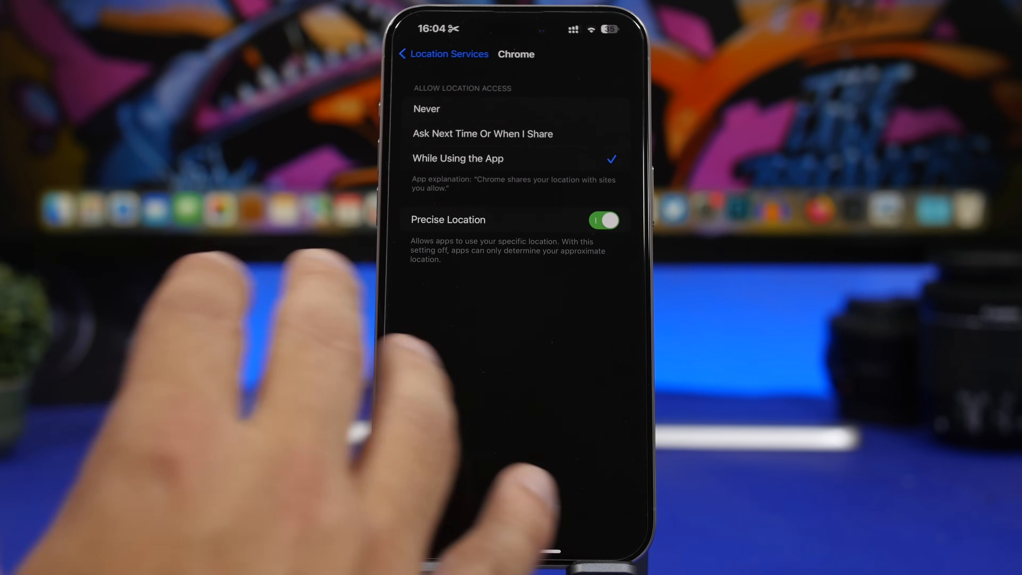